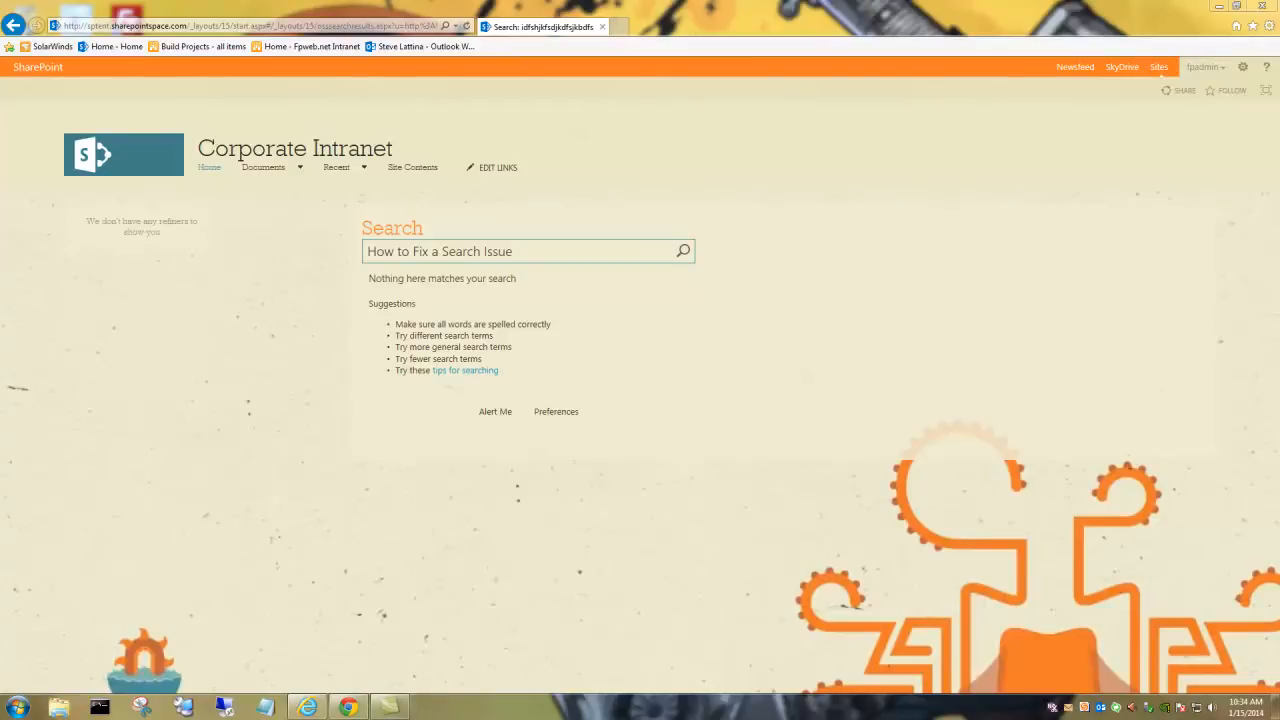
pyautogui.moveTo(324, 206)
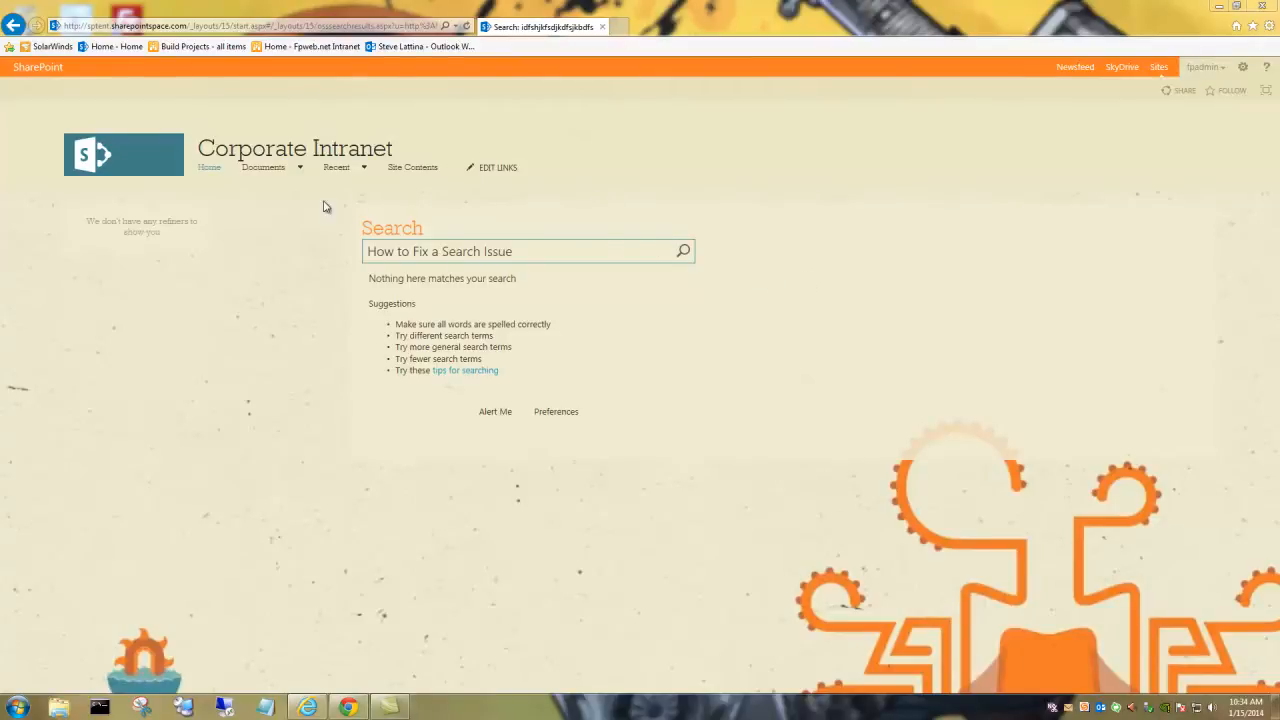
# - Open the Documents library's All Documents view from the site navigation
pyautogui.click(264, 168)
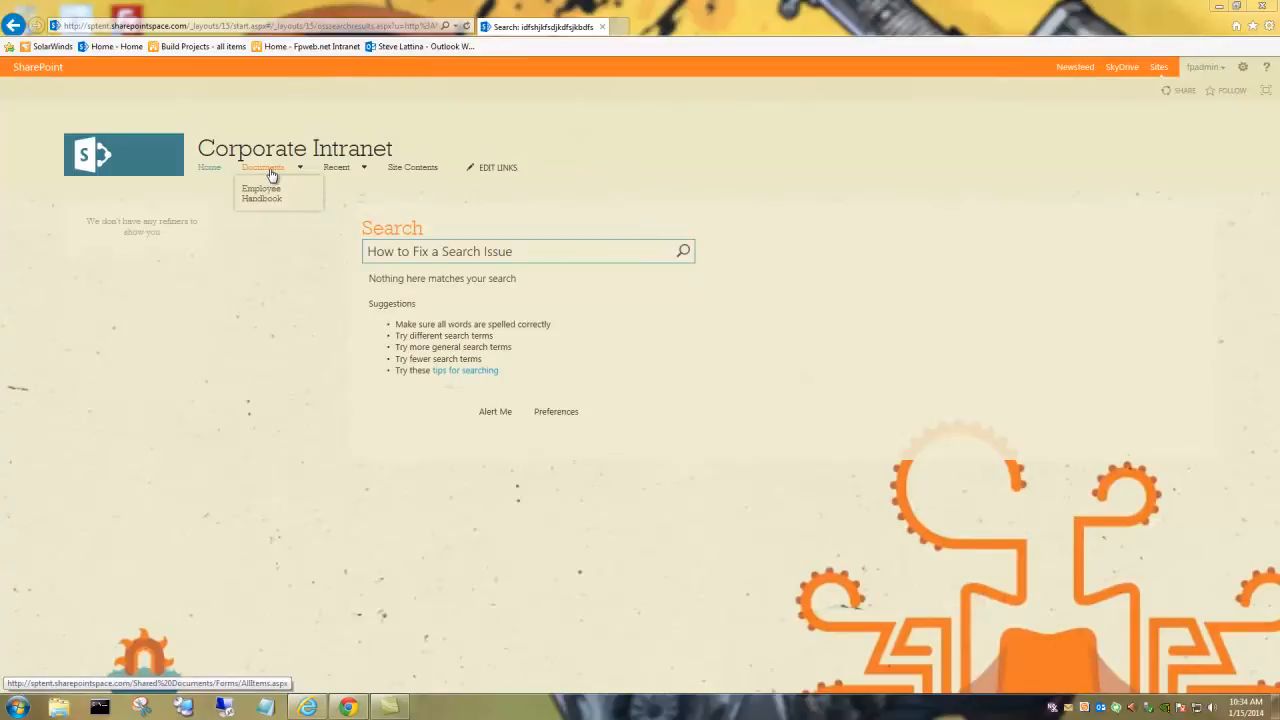
pyautogui.click(262, 168)
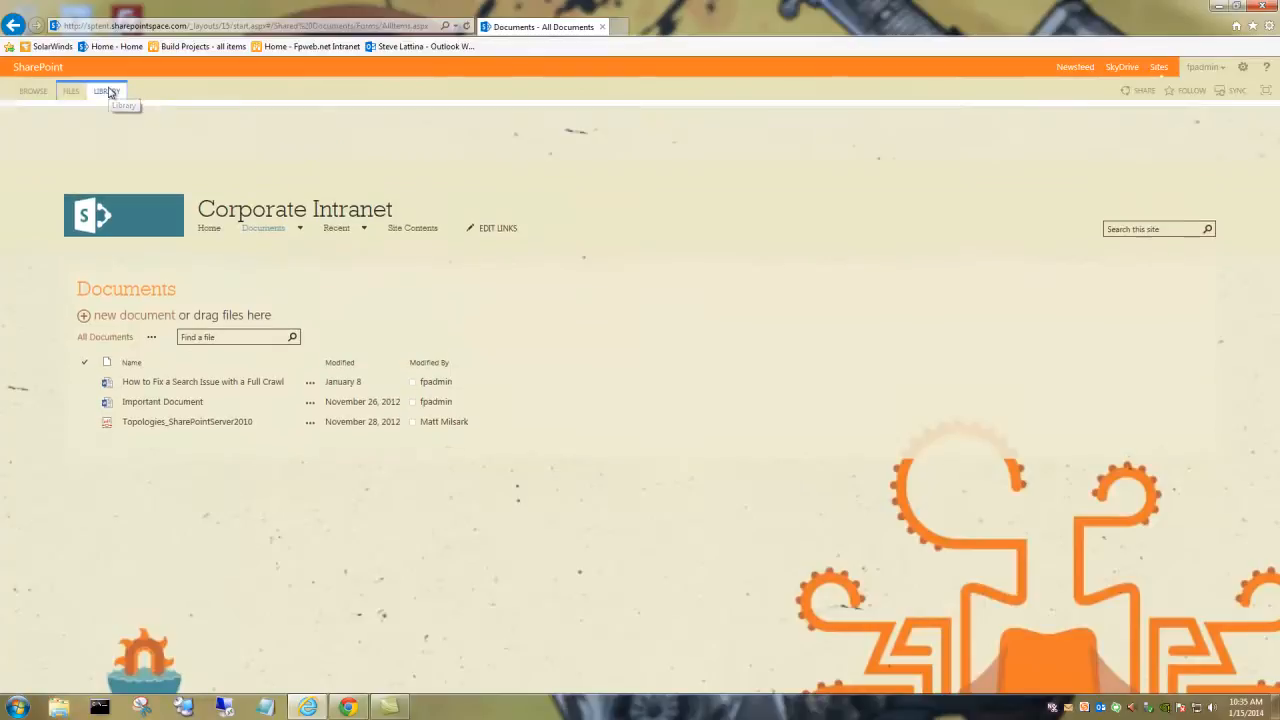
# - Open Library Settings for the Documents library from the LIBRARY ribbon
pyautogui.click(106, 90)
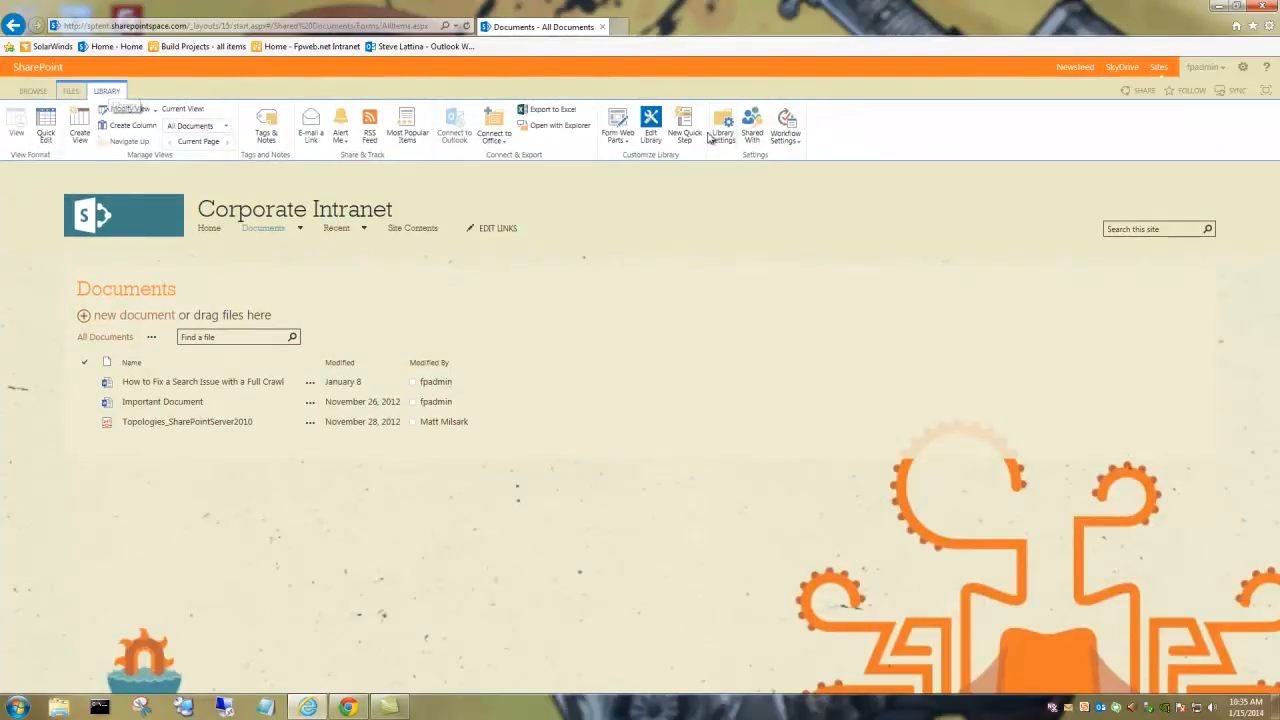
pyautogui.moveTo(722, 124)
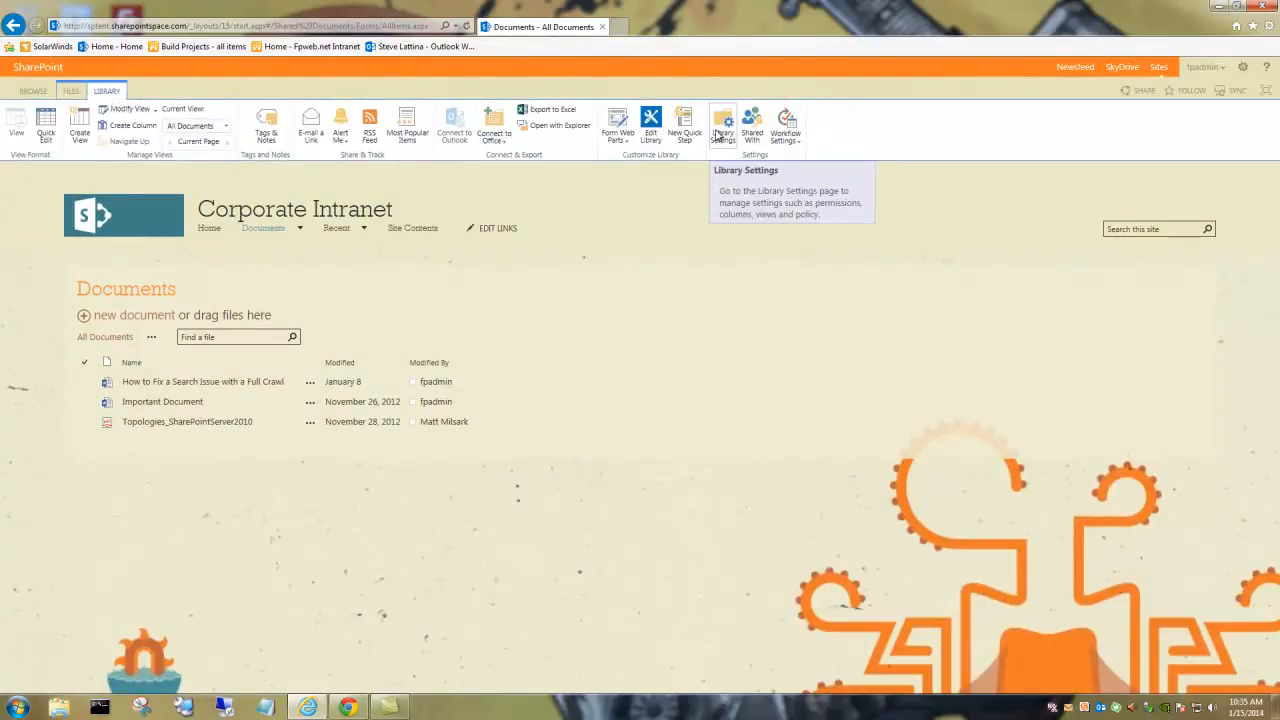
pyautogui.click(722, 124)
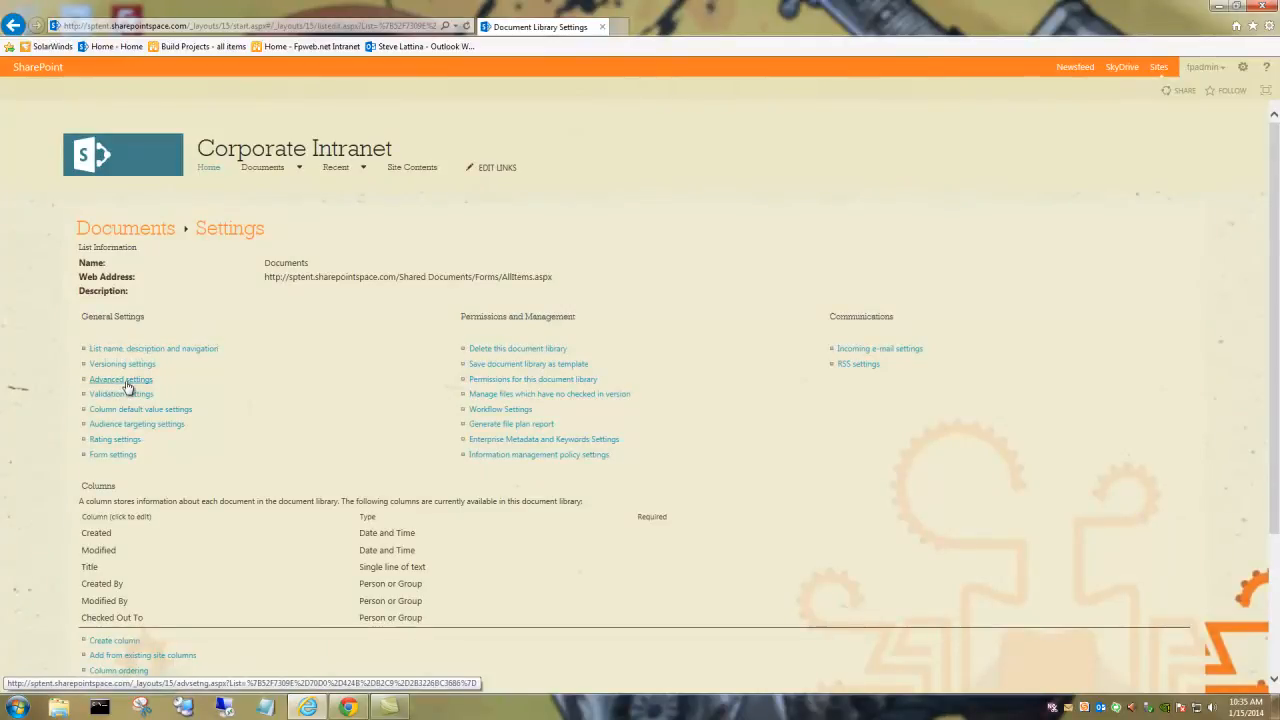
# - In Advanced settings, request Reindex Document Library for the whole library
pyautogui.click(120, 380)
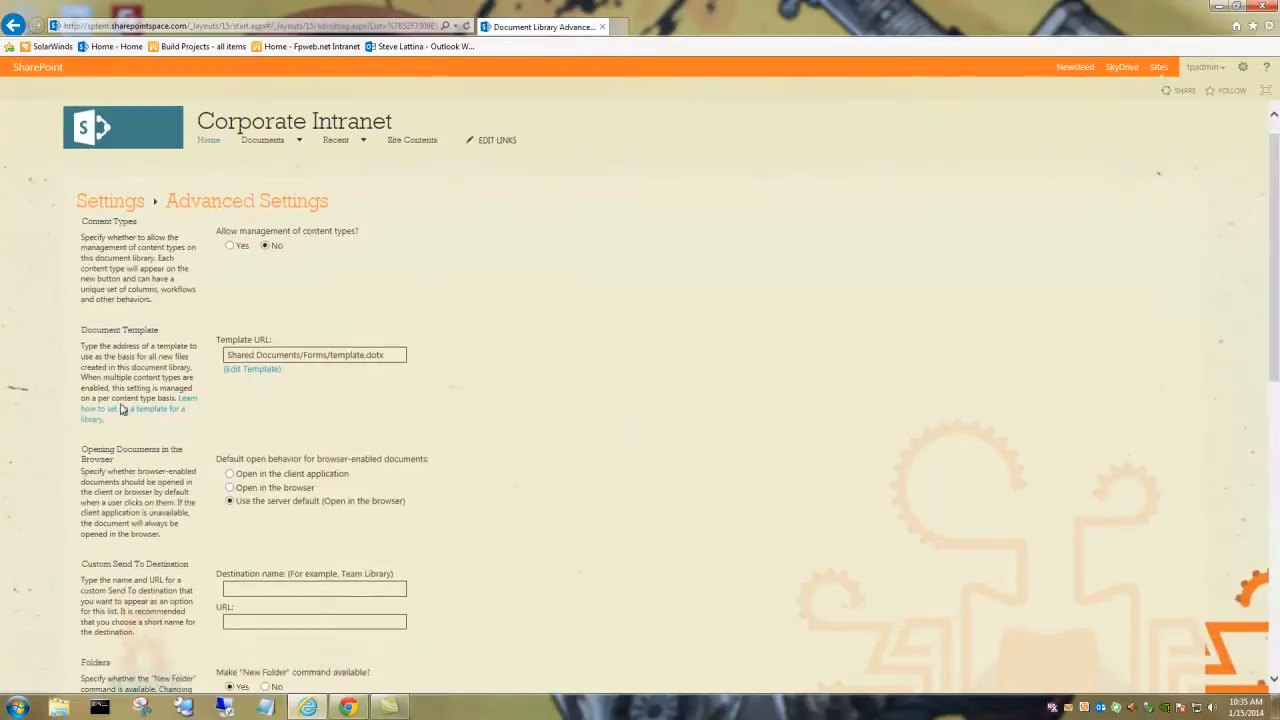
pyautogui.scroll(-3)
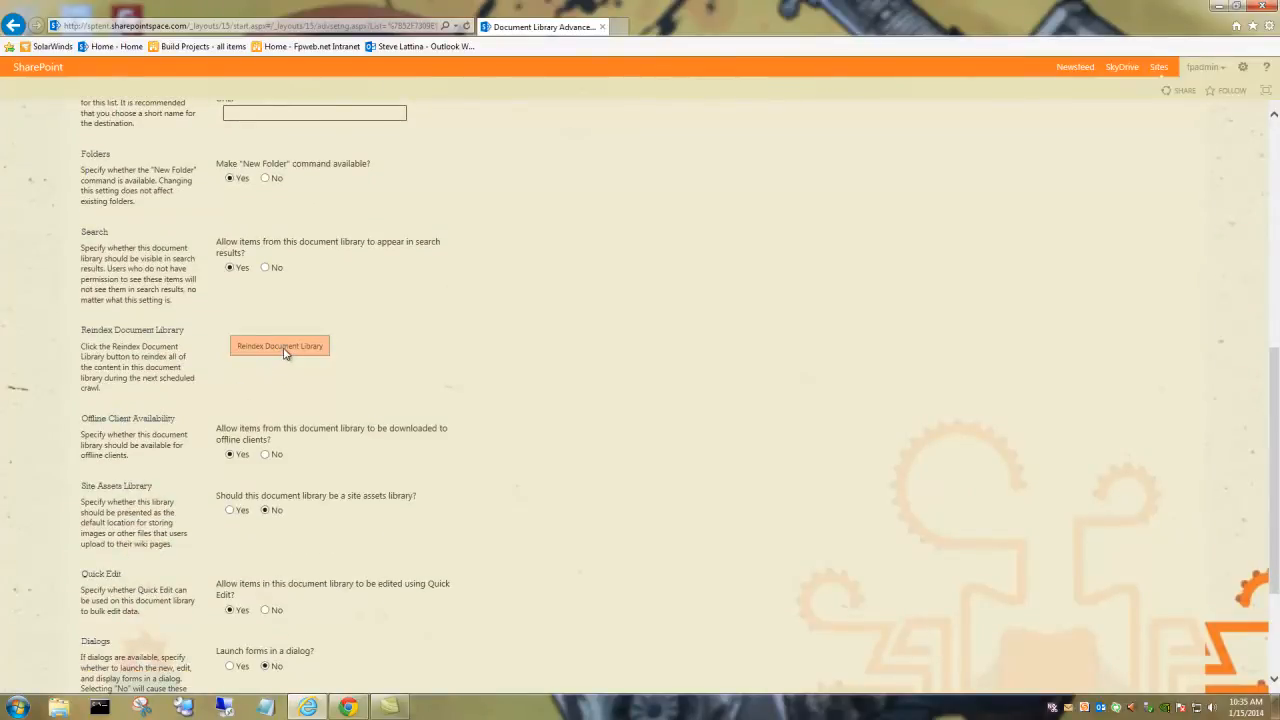
pyautogui.click(280, 344)
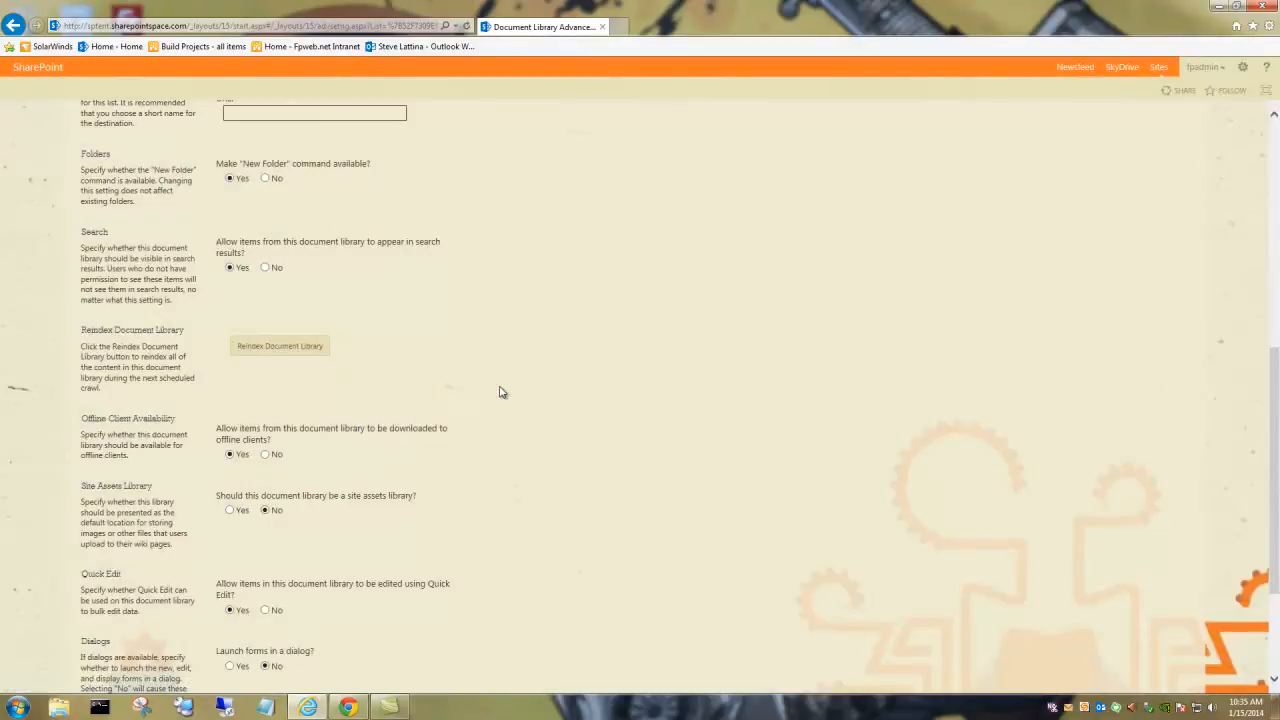
pyautogui.scroll(3)
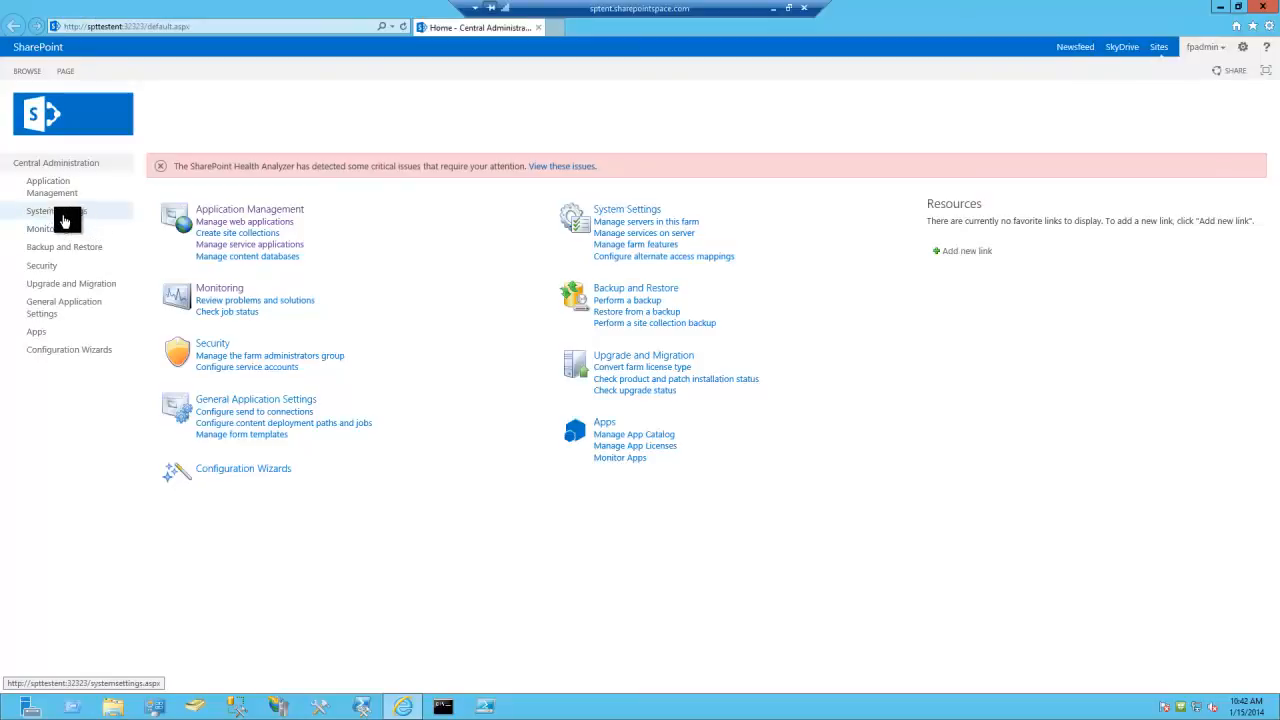
pyautogui.moveTo(48, 186)
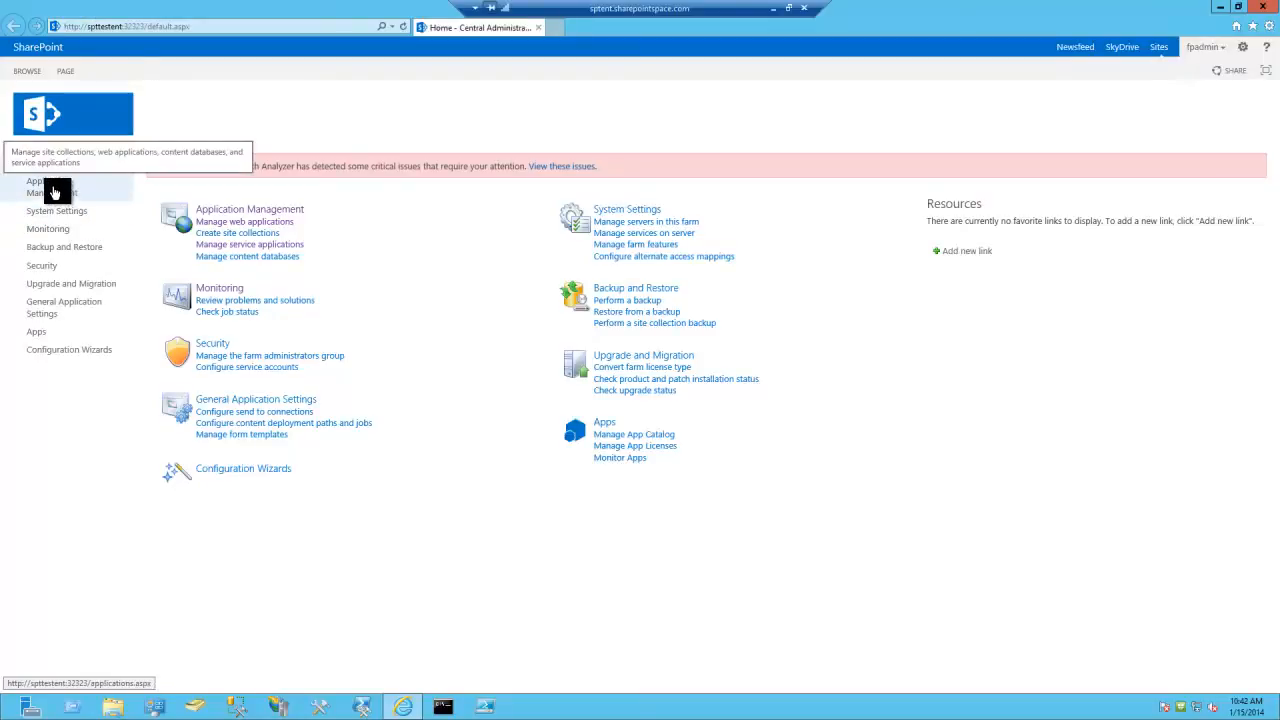
# - Go to Application Management and open Manage service applications
pyautogui.click(40, 186)
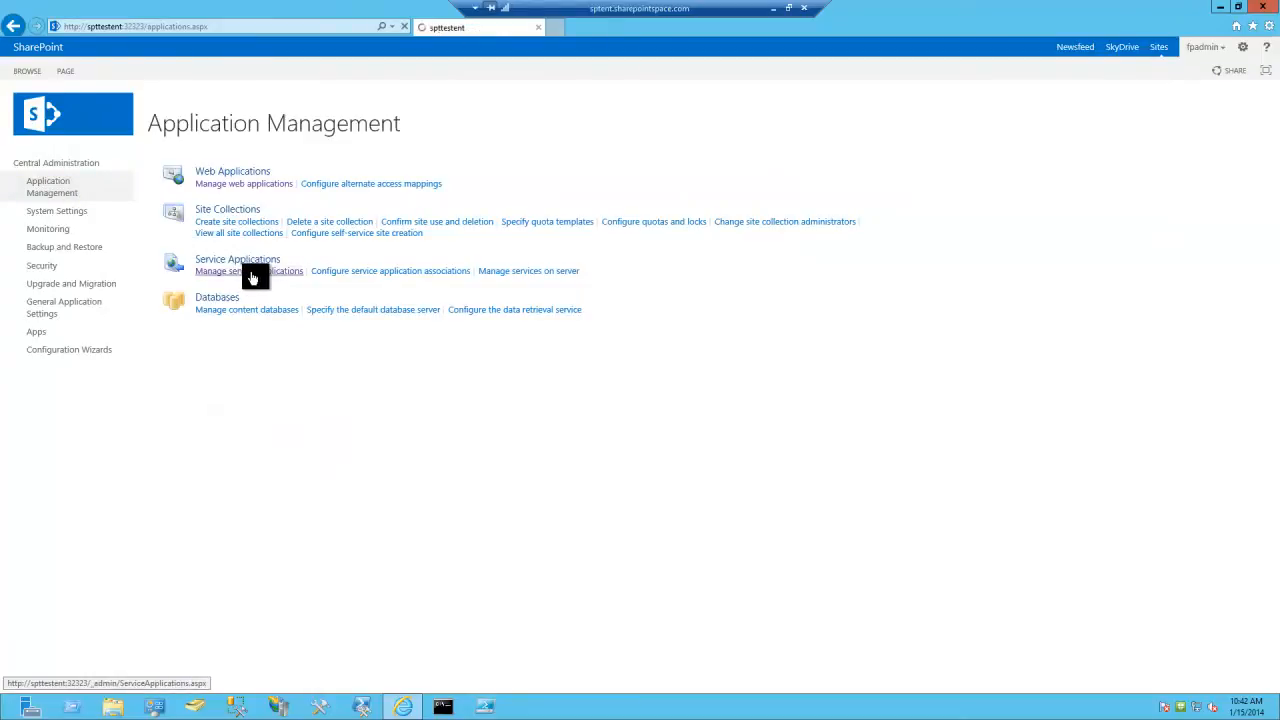
pyautogui.click(232, 270)
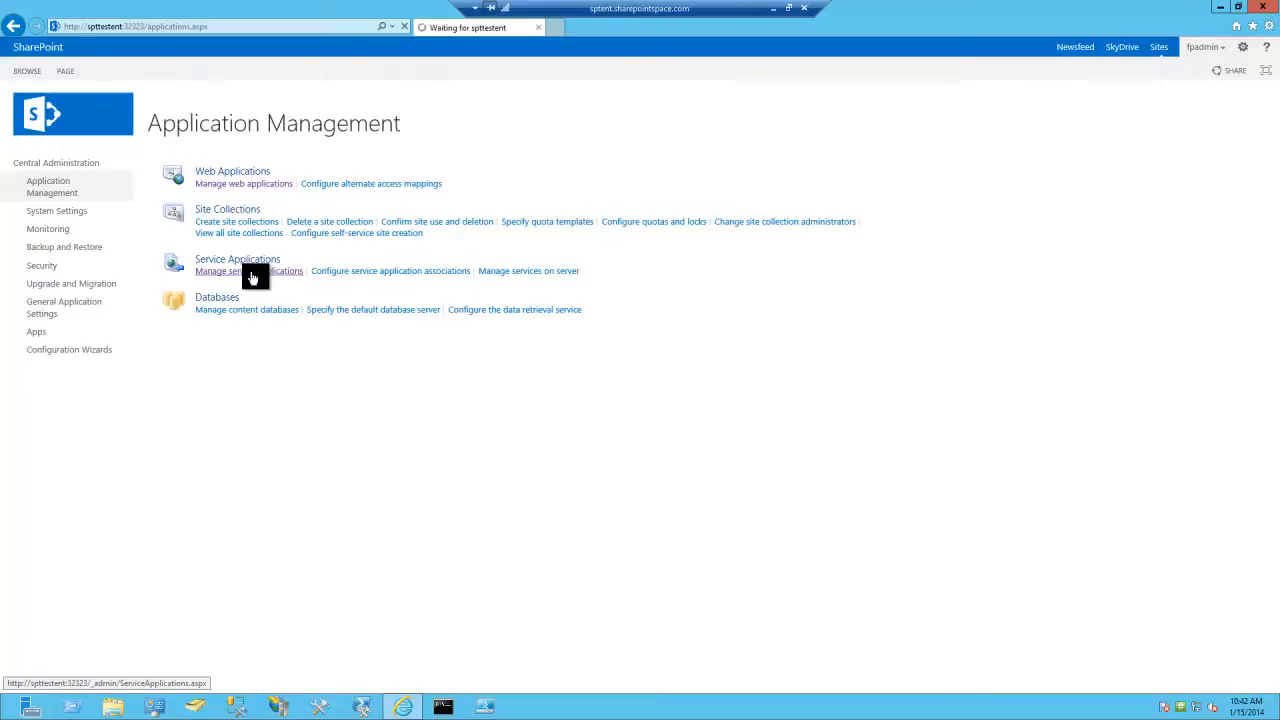
pyautogui.click(218, 270)
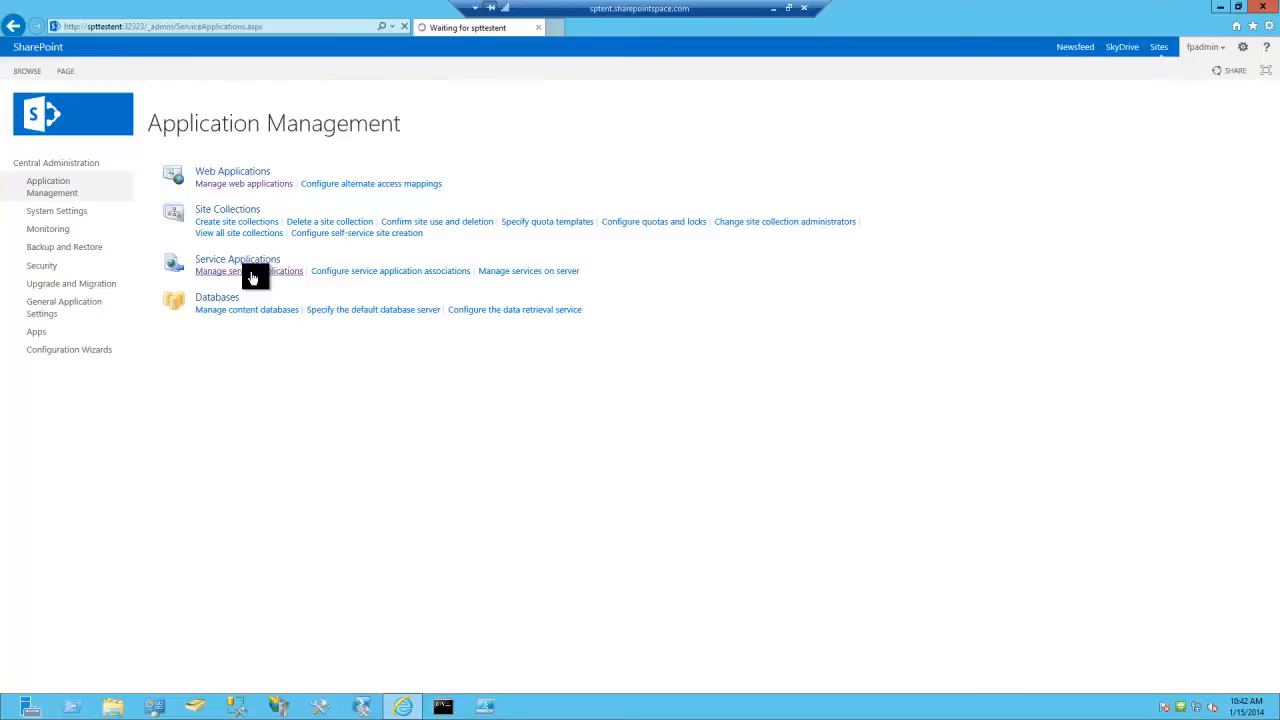
pyautogui.click(216, 270)
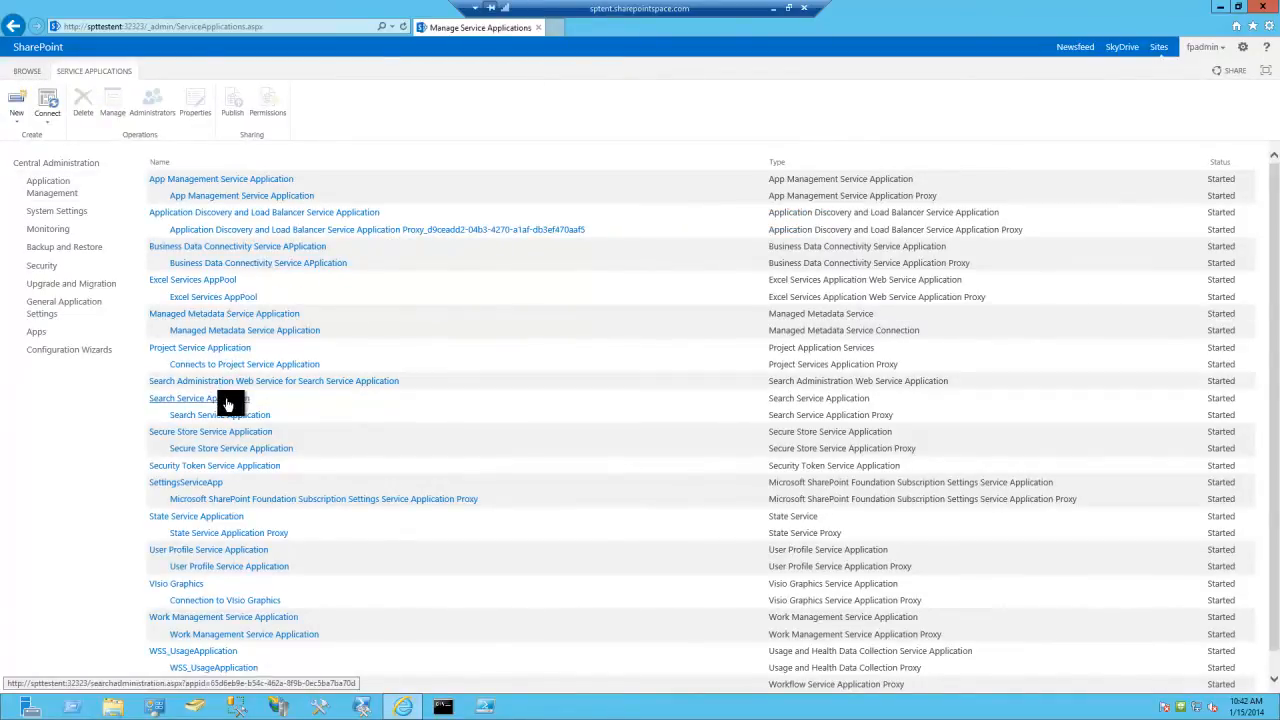
# - Open the Search Service Application's administration and its Content Sources list
pyautogui.click(200, 398)
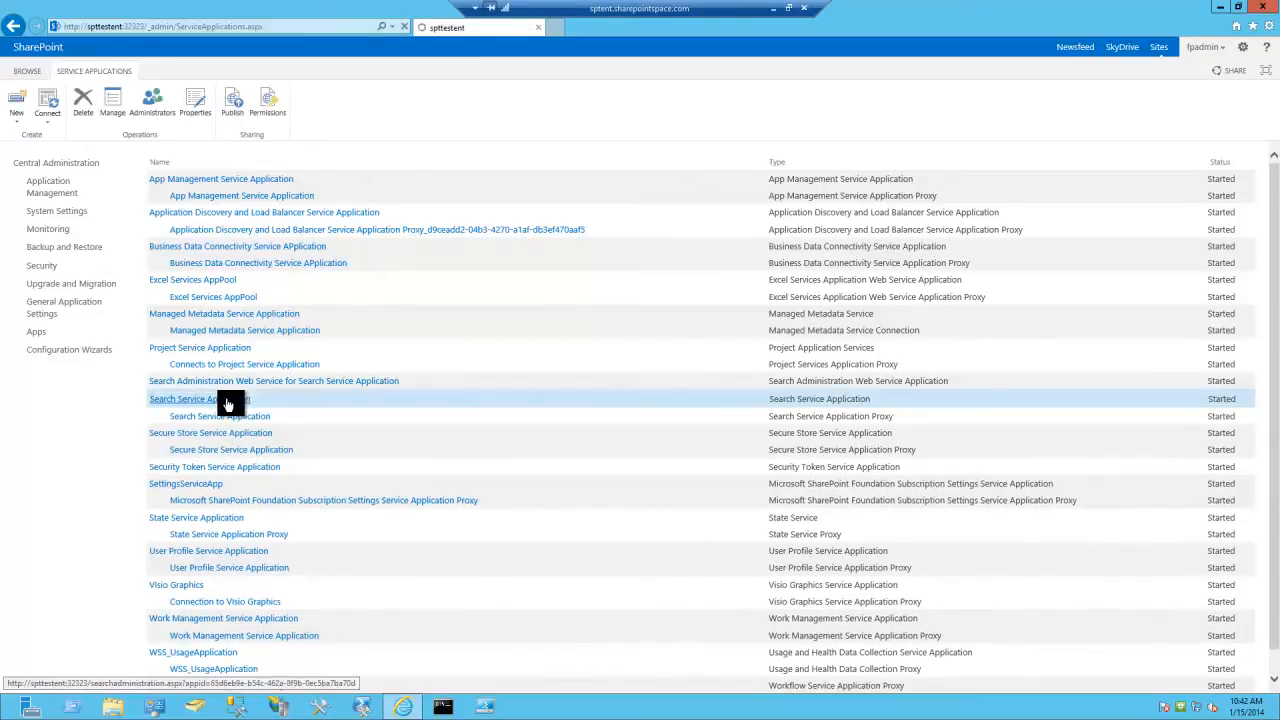
pyautogui.click(200, 398)
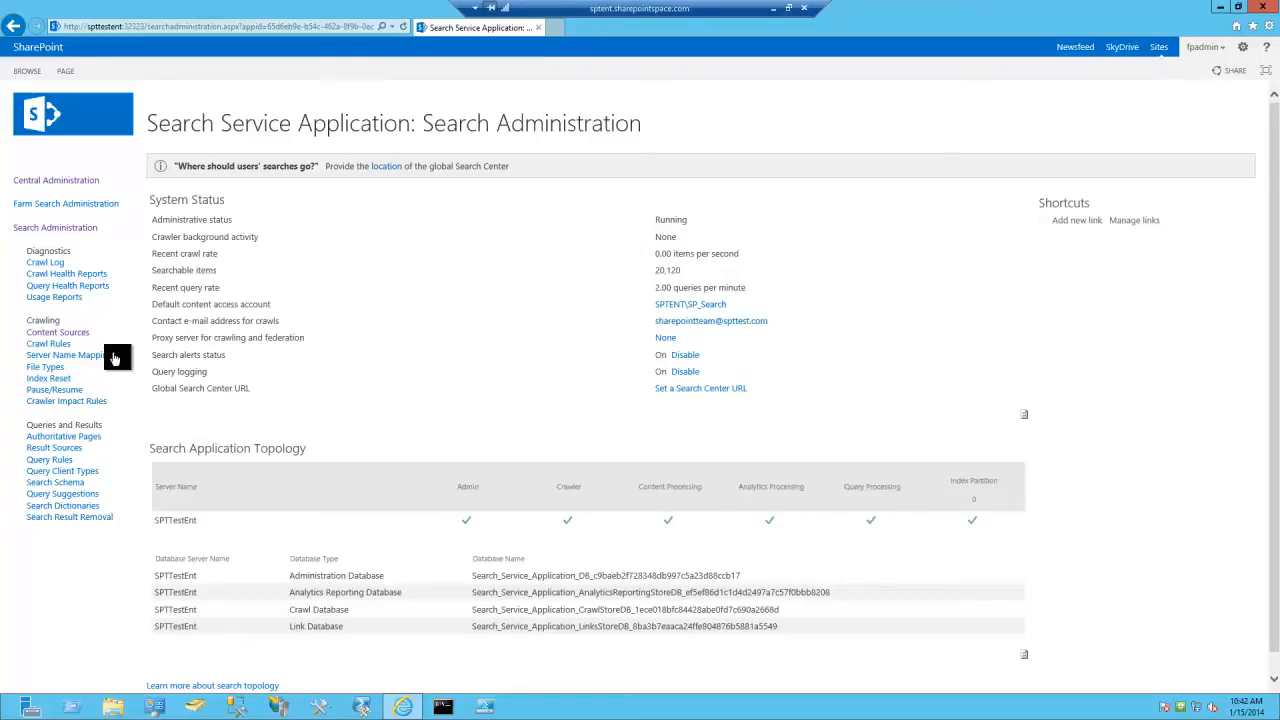
pyautogui.moveTo(56, 332)
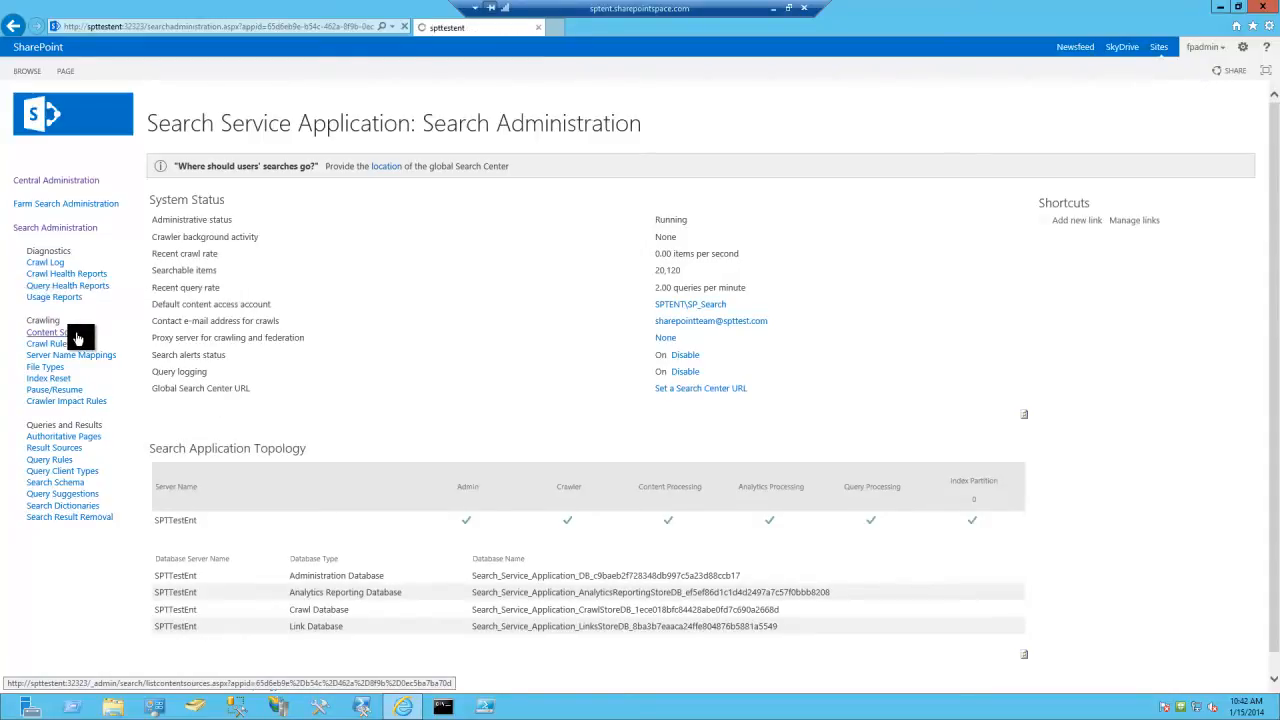
pyautogui.click(50, 332)
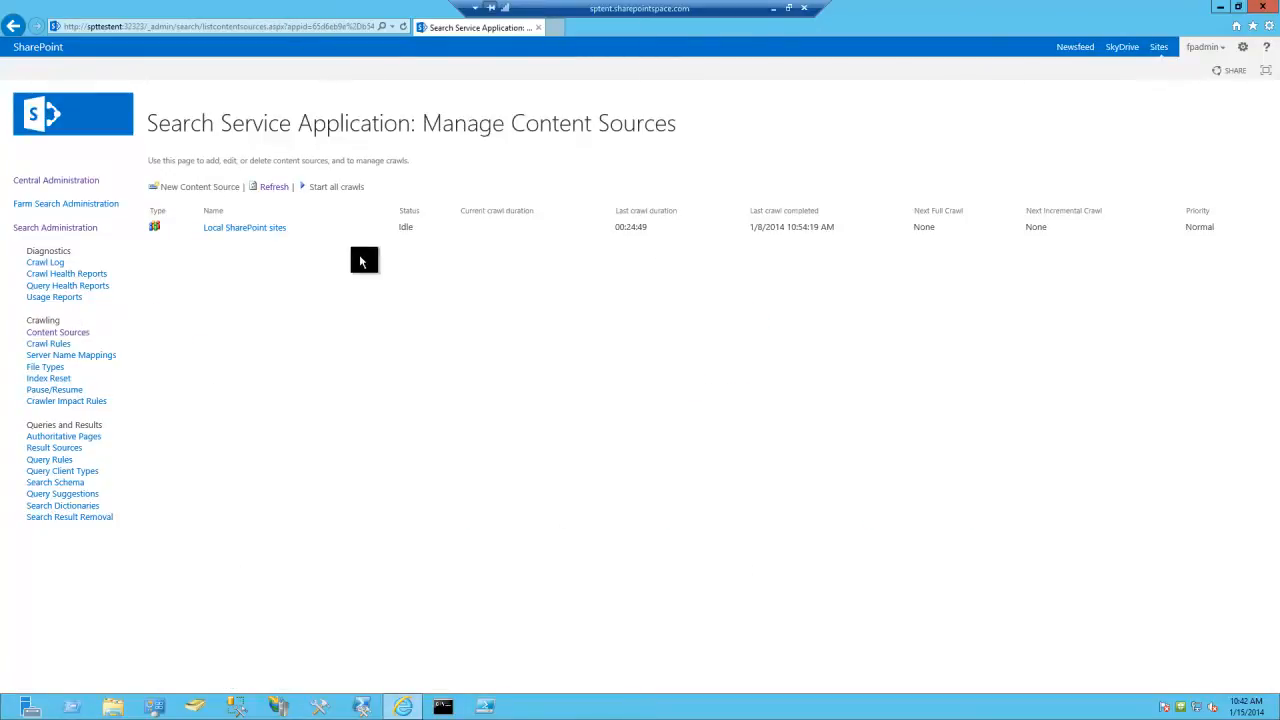
# - Start a full crawl of Local SharePoint sites, confirm it, and refresh the status
pyautogui.click(384, 228)
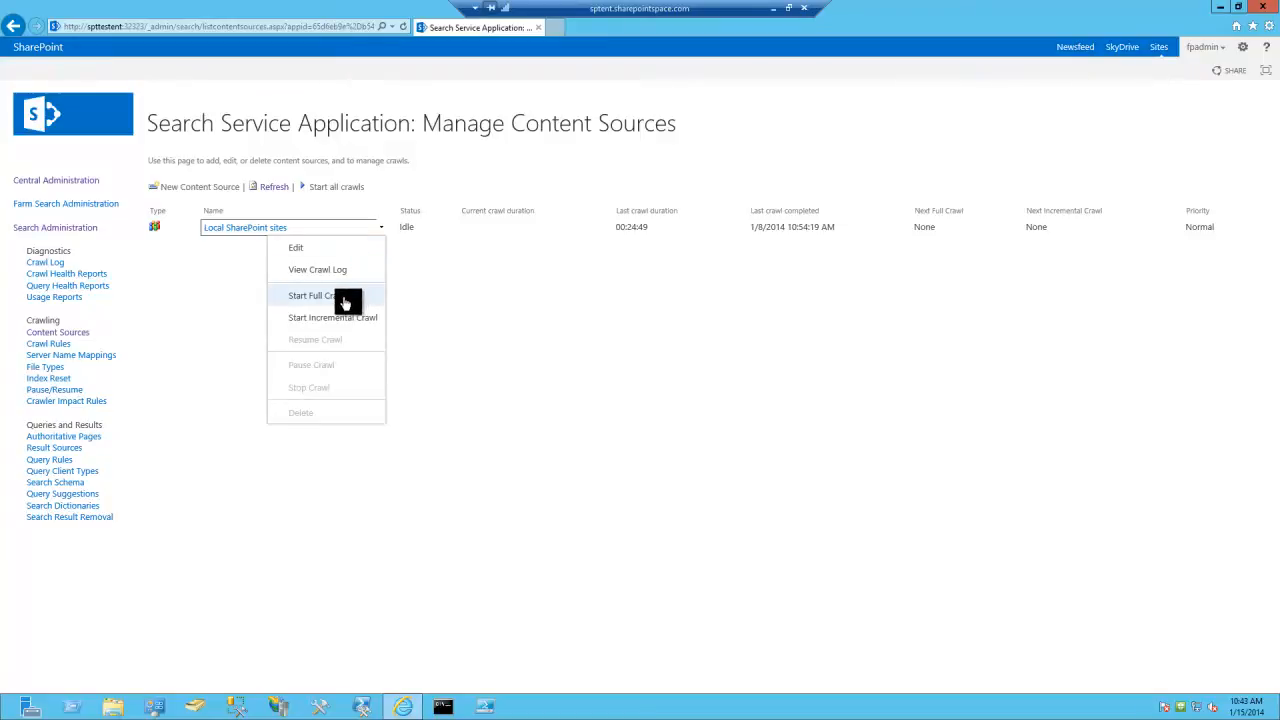
pyautogui.click(312, 296)
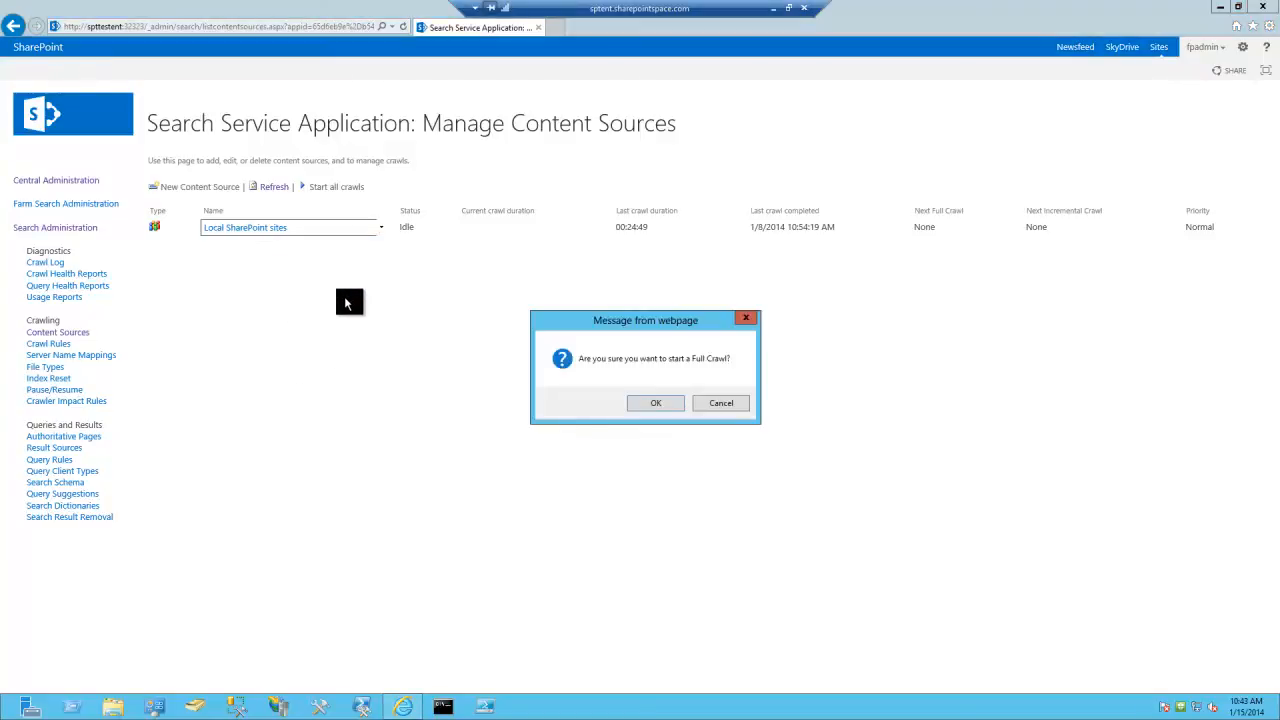
pyautogui.click(656, 402)
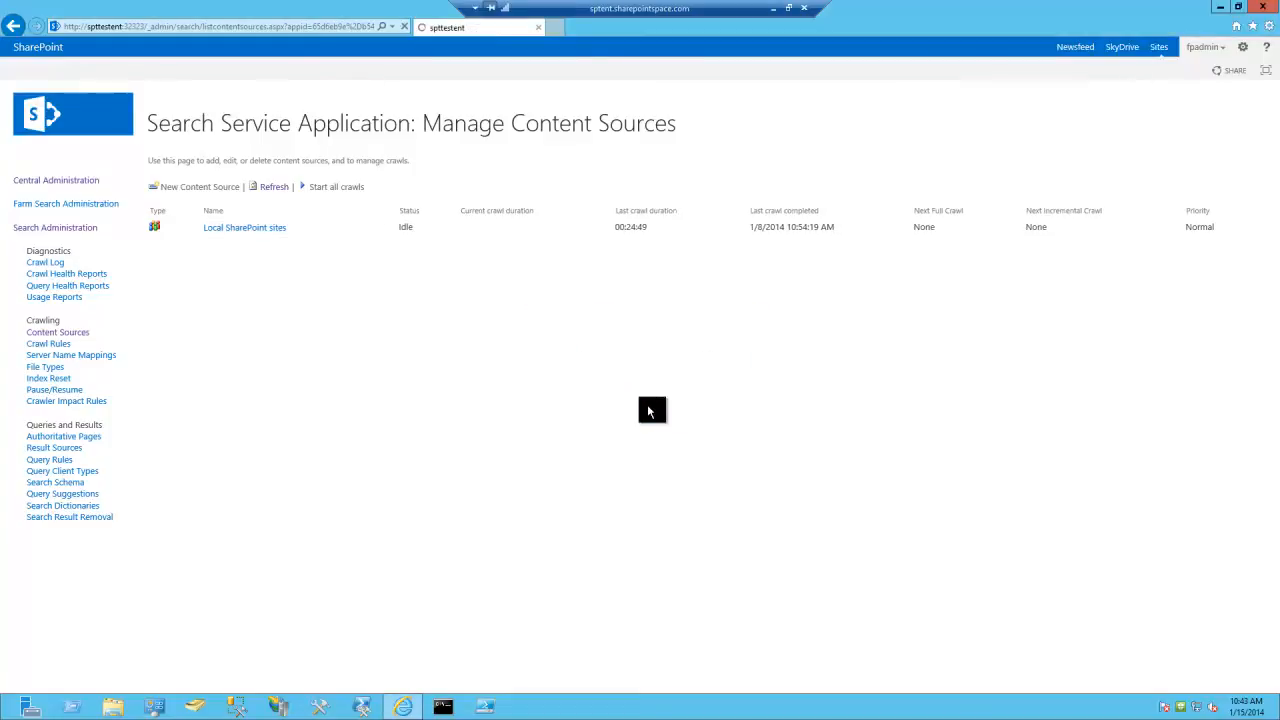
pyautogui.click(274, 188)
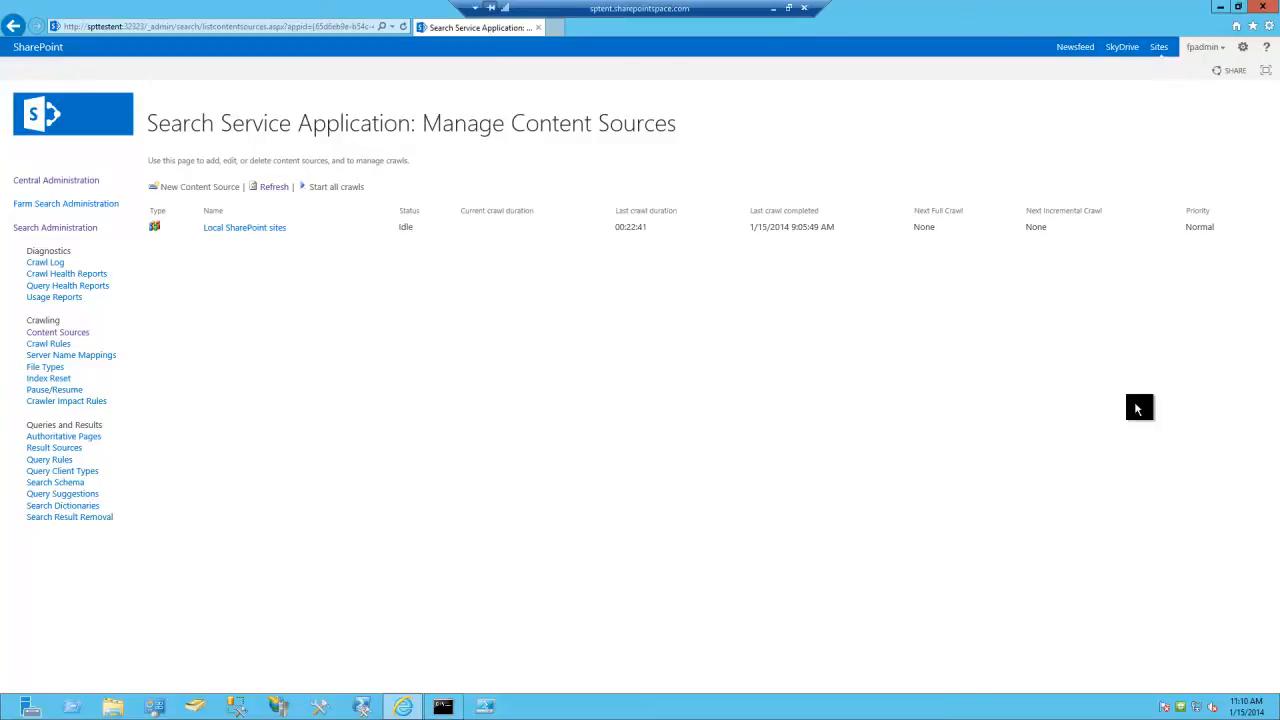
pyautogui.moveTo(596, 246)
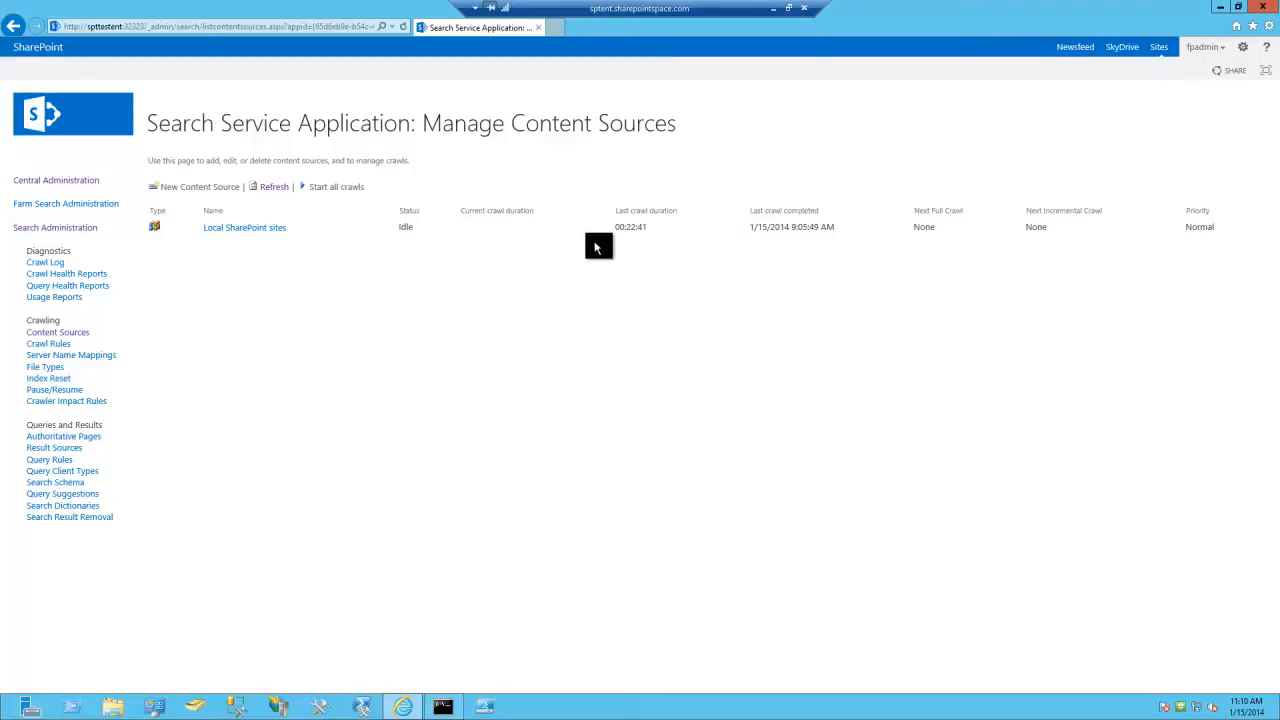
pyautogui.moveTo(706, 244)
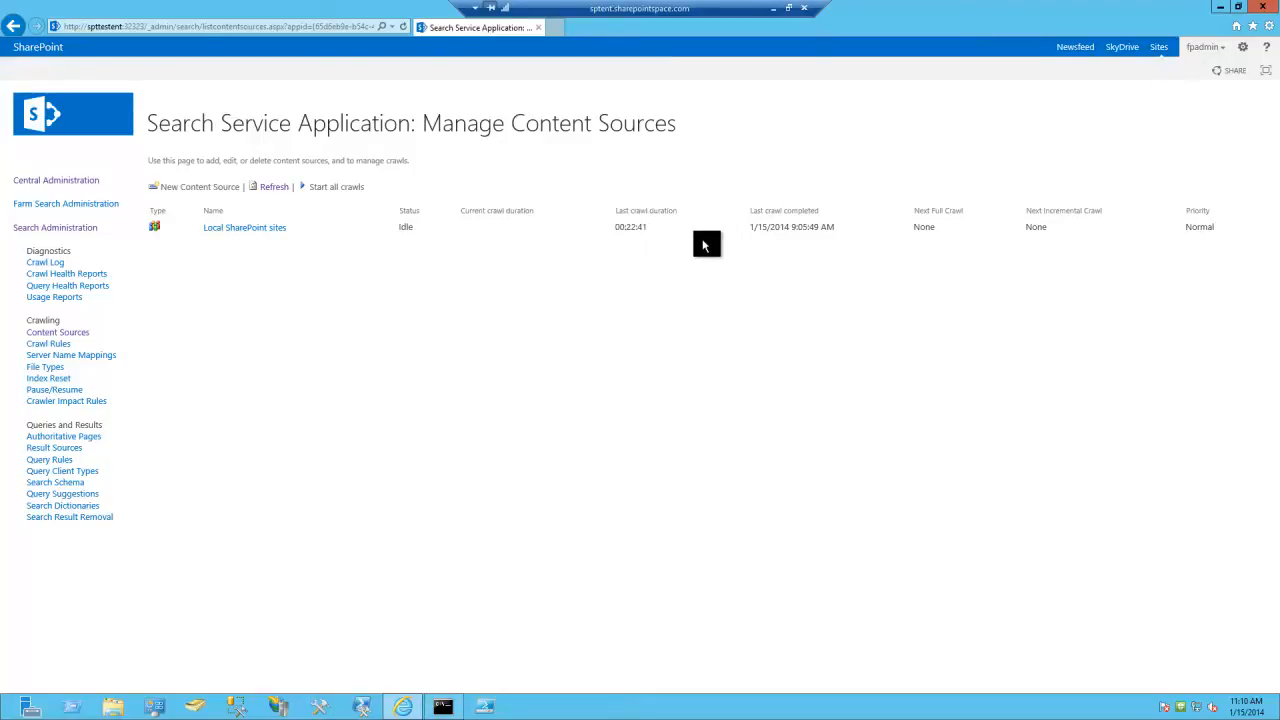
pyautogui.moveTo(760, 236)
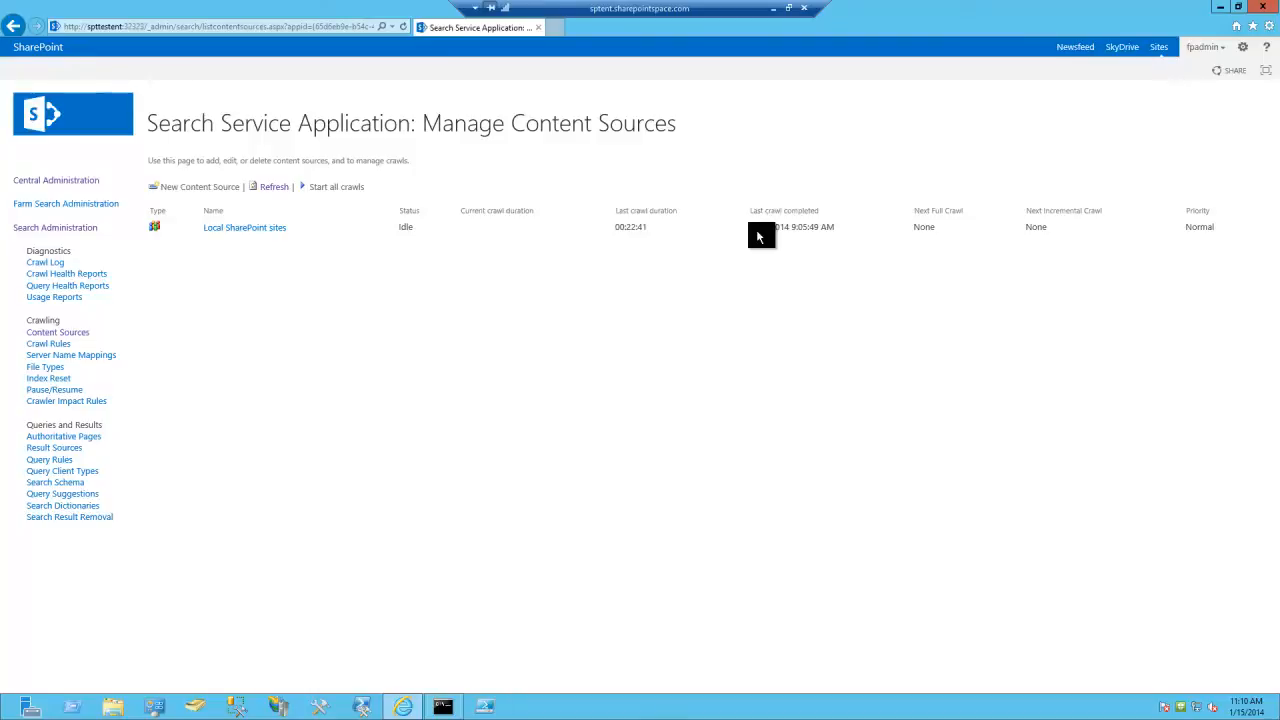
pyautogui.moveTo(604, 424)
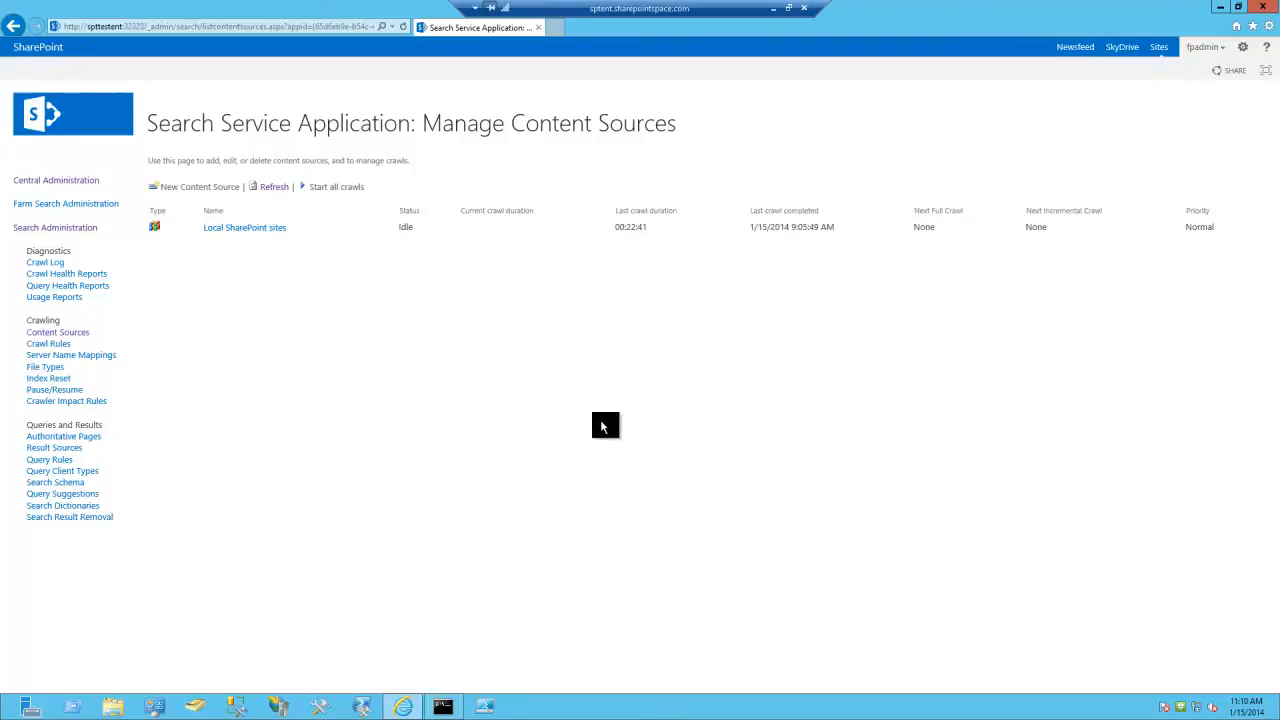
# - Return to the Documents library's advanced settings page after the crawl completes
pyautogui.click(444, 708)
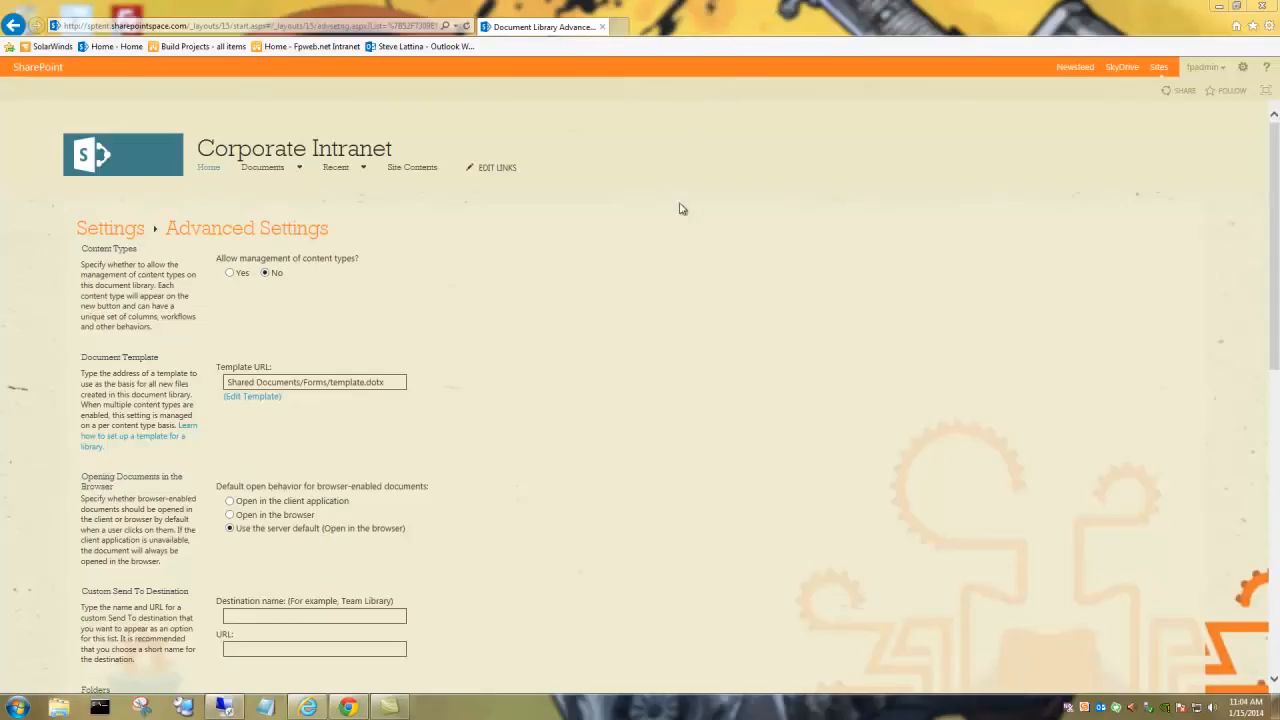
# - Navigate from the library settings back to the Corporate Intranet home page
pyautogui.click(262, 168)
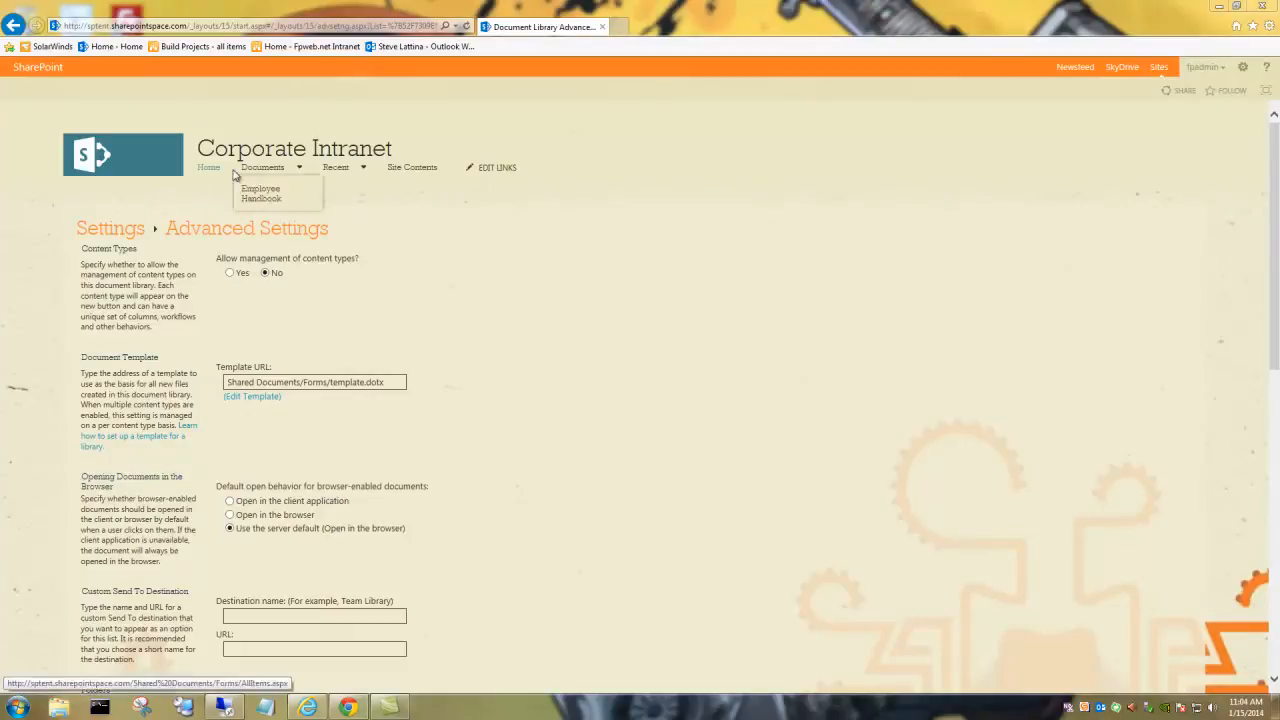
pyautogui.click(208, 168)
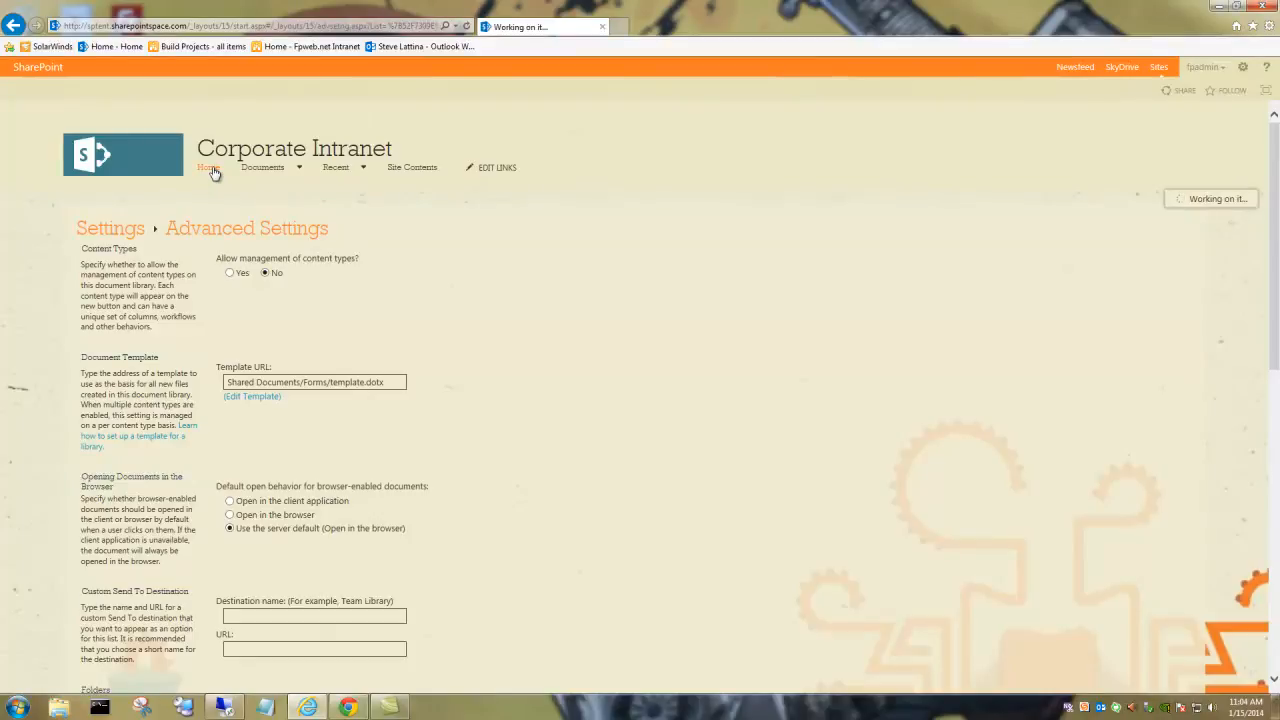
pyautogui.click(208, 168)
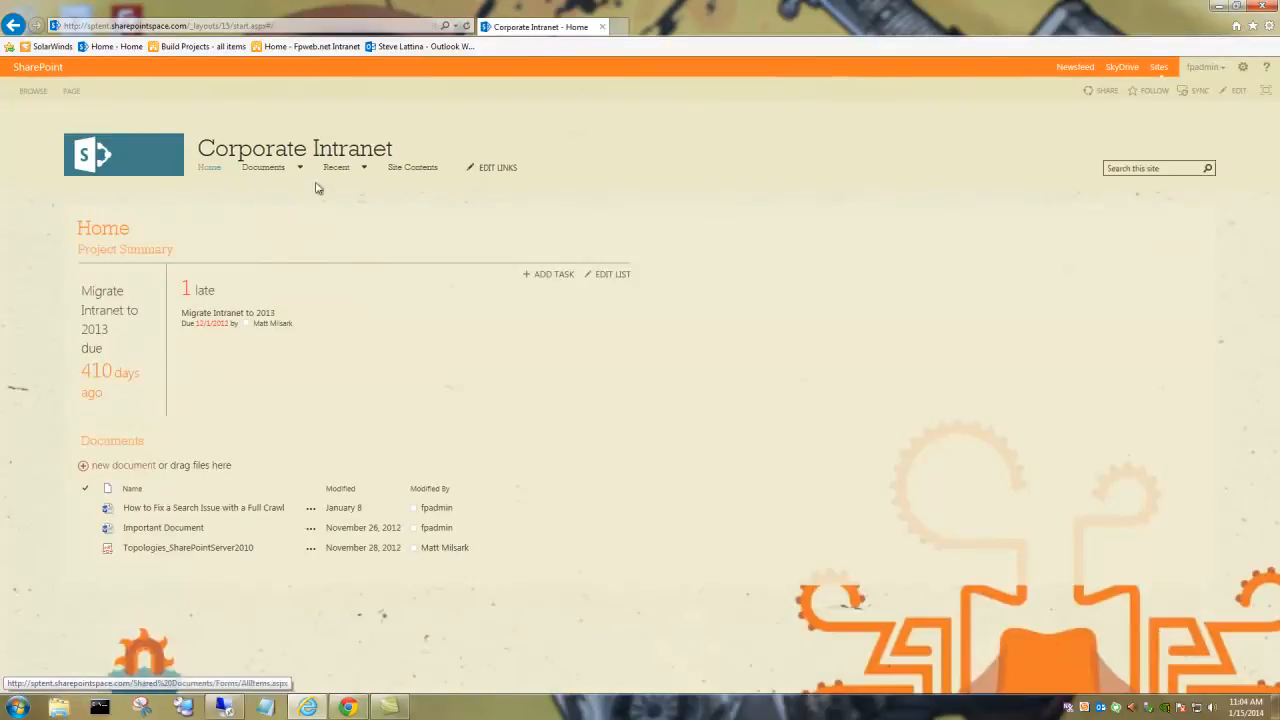
# - Enter the query 'how to fix a search issue' in the Search this site box
pyautogui.click(1156, 168)
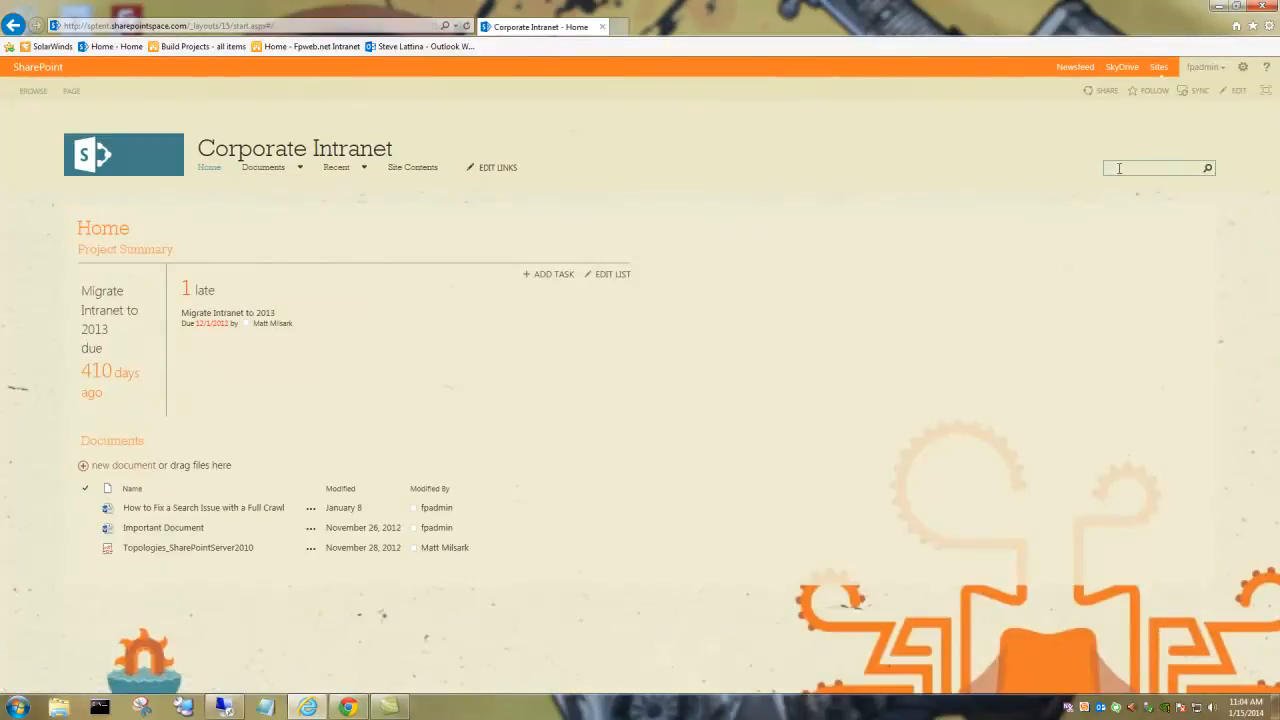
pyautogui.write('how to fix a search i')
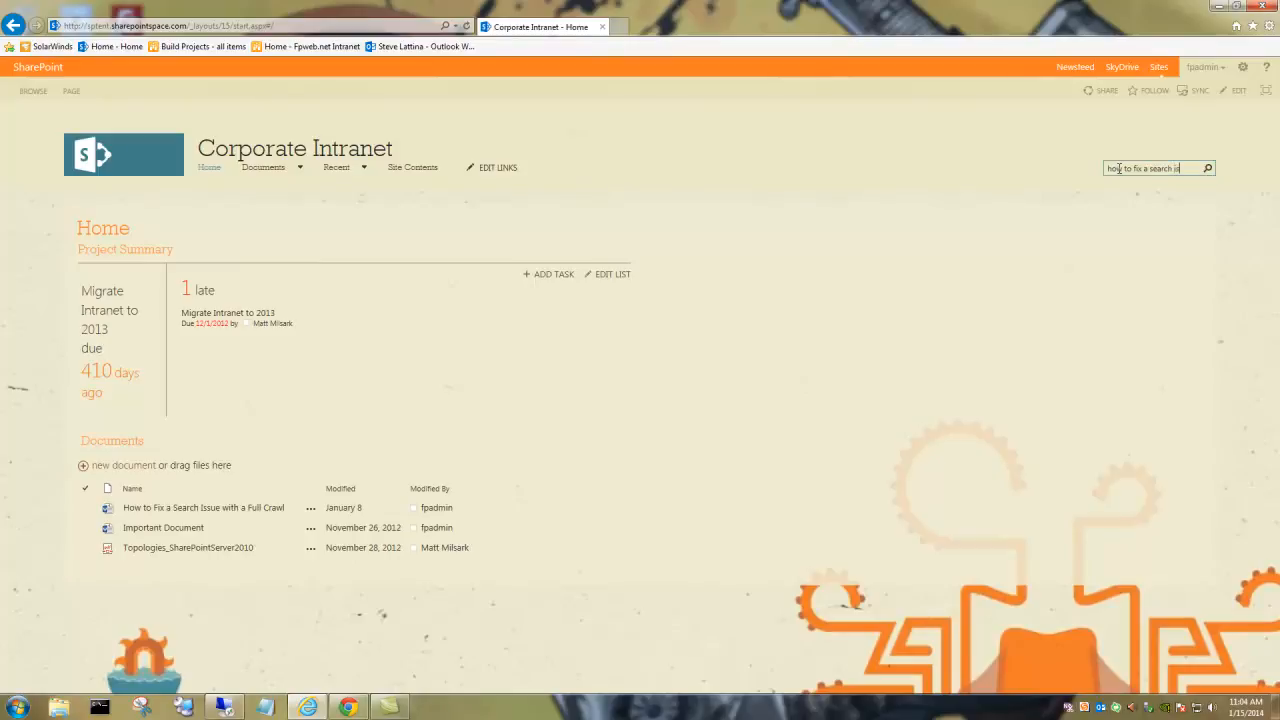
pyautogui.write('ssue')
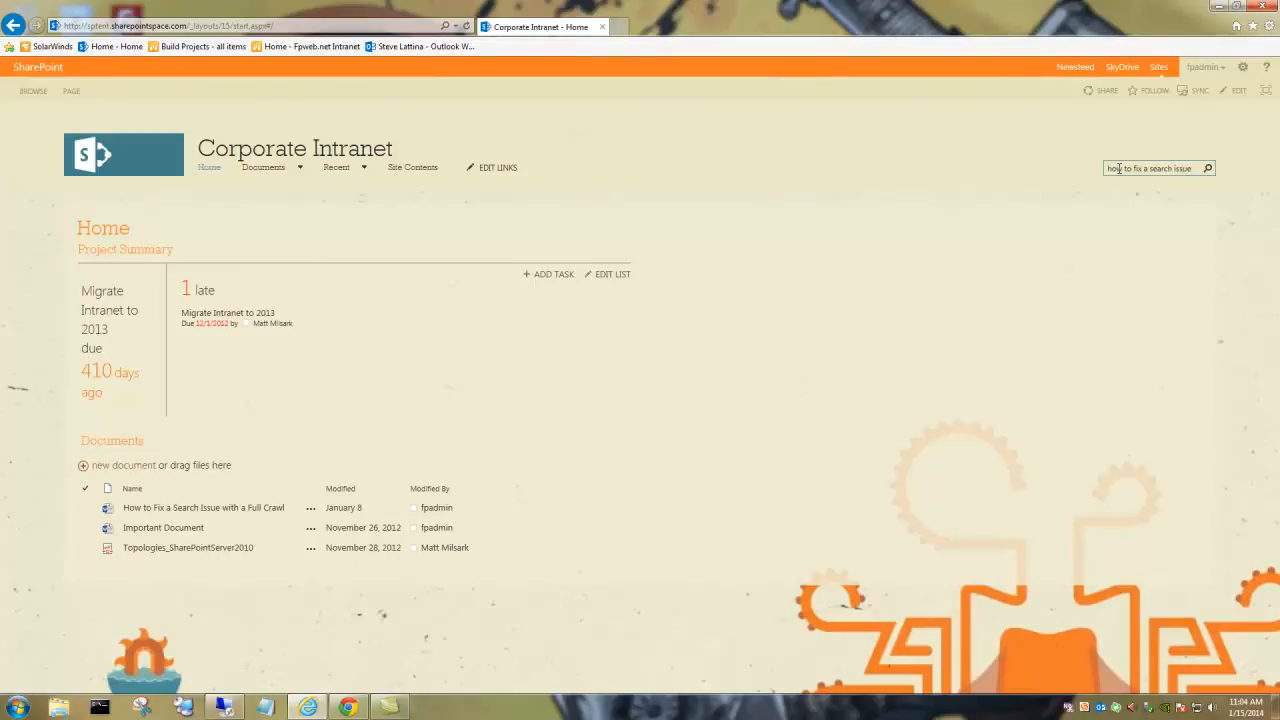